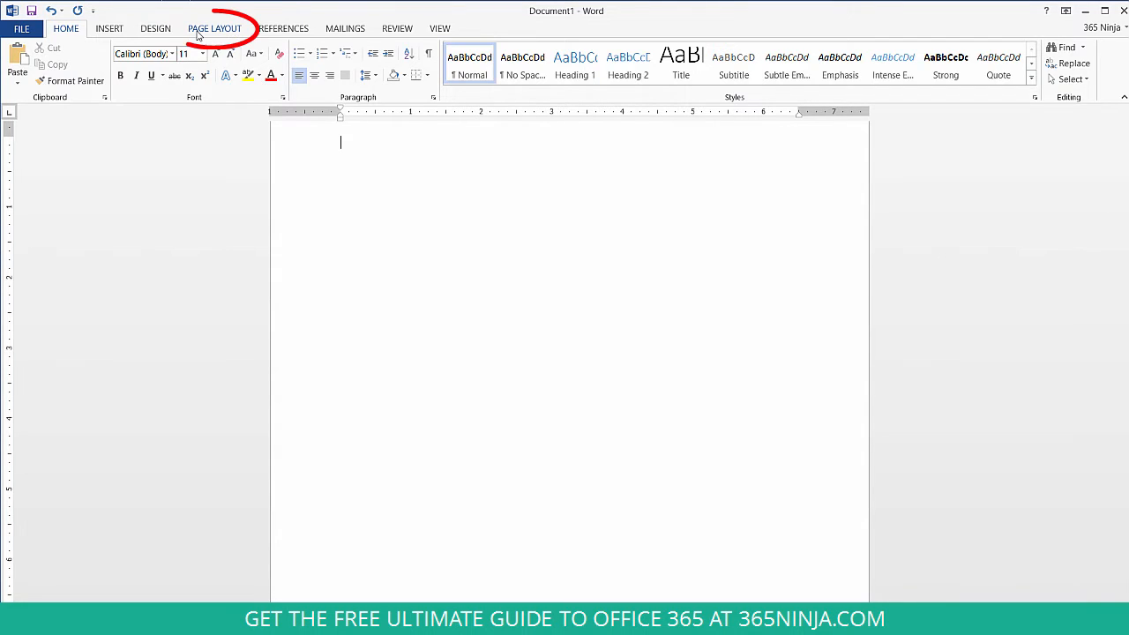
Step: Show the PAGE LAYOUT ribbon and check the Columns button tooltip
{"action": "left_click", "coordinate": [215, 28]}
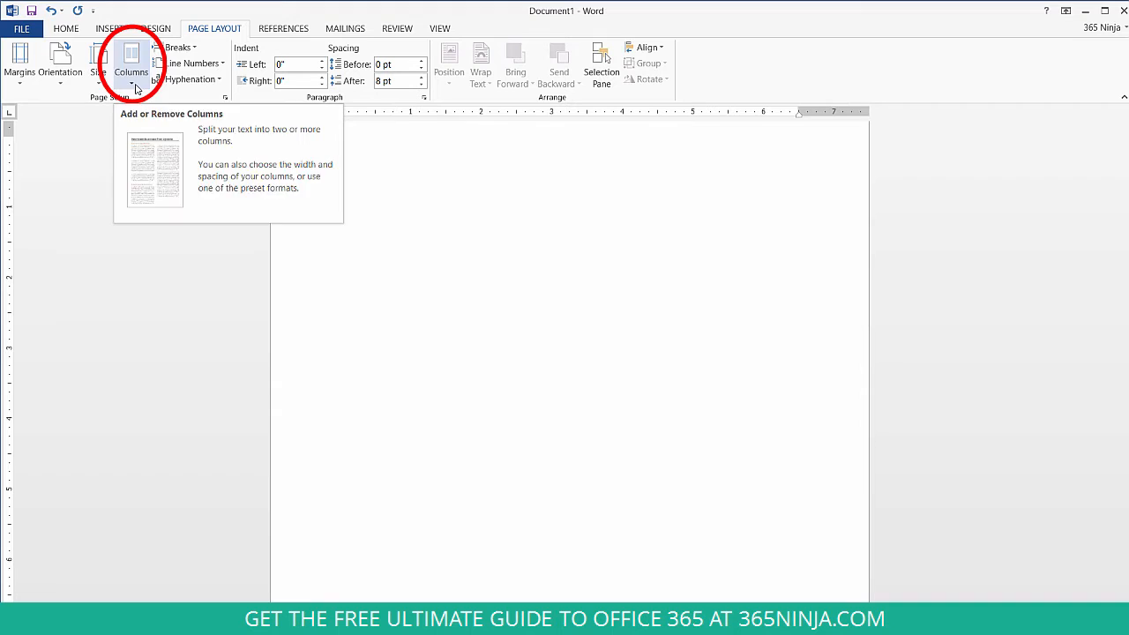
{"action": "left_click", "coordinate": [130, 67]}
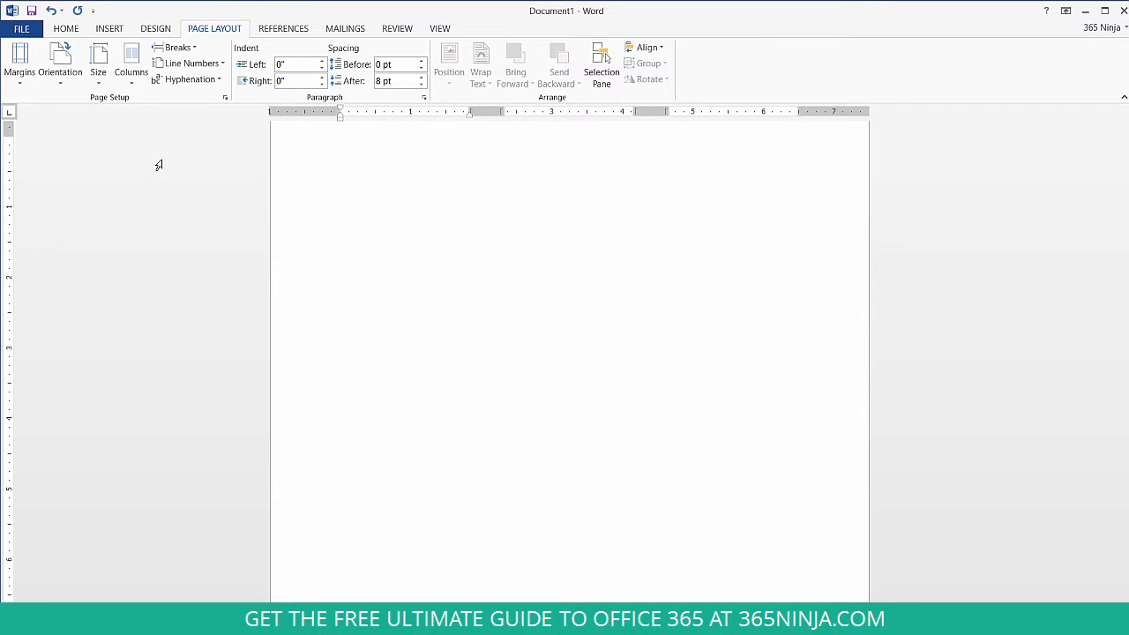
Step: Preview the Columns choices and dismiss them without changing the layout
{"action": "left_click", "coordinate": [130, 61]}
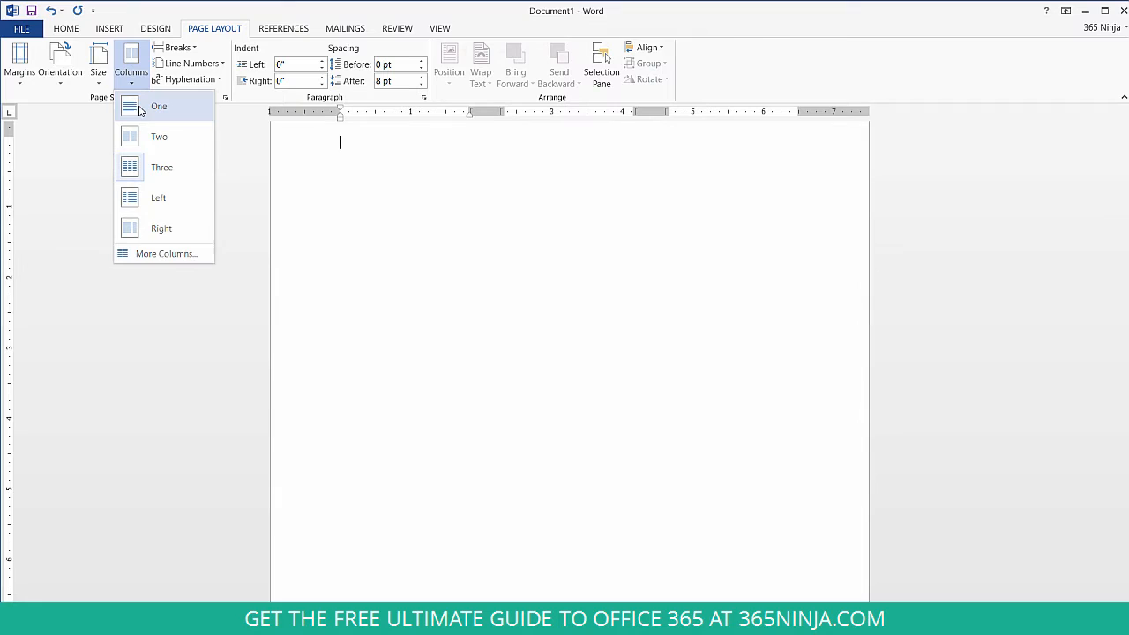
{"action": "left_click", "coordinate": [159, 105]}
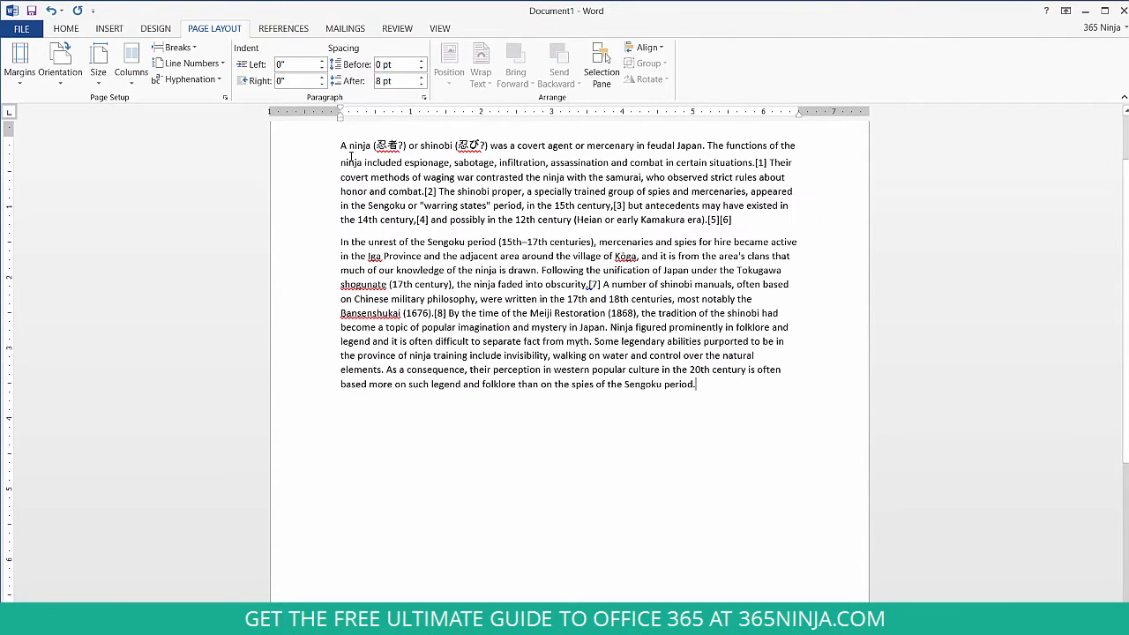
{"action": "mouse_move", "coordinate": [730, 386]}
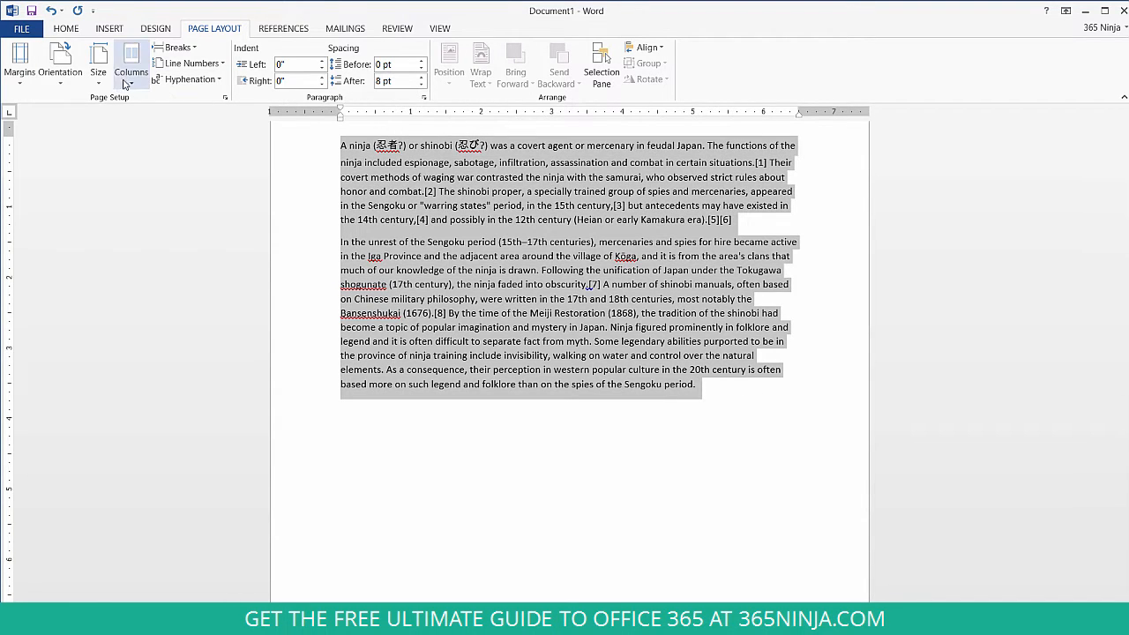
Step: Split the selected ninja text into two columns and place the cursor after the last paragraph
{"action": "left_click", "coordinate": [130, 62]}
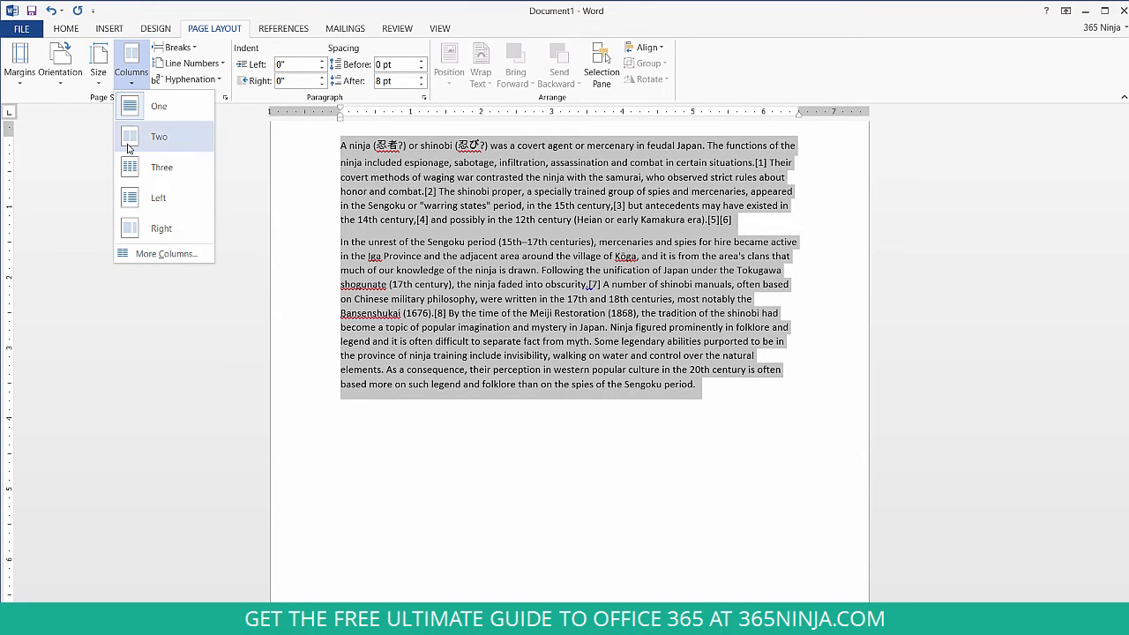
{"action": "left_click", "coordinate": [158, 136]}
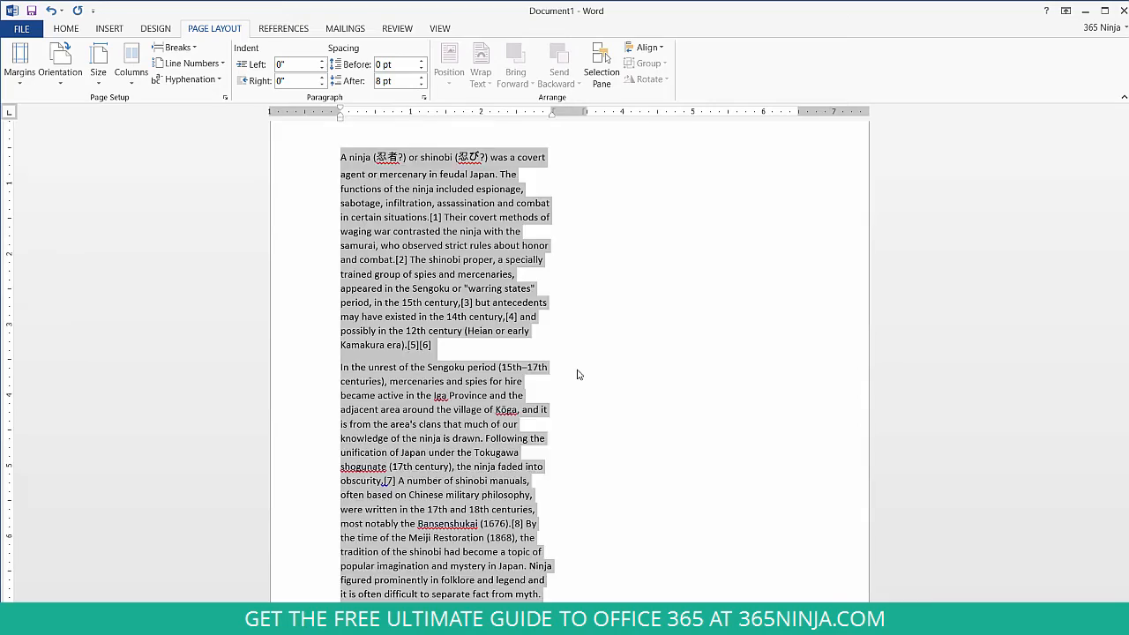
{"action": "scroll", "scroll_direction": "down", "scroll_amount": 3}
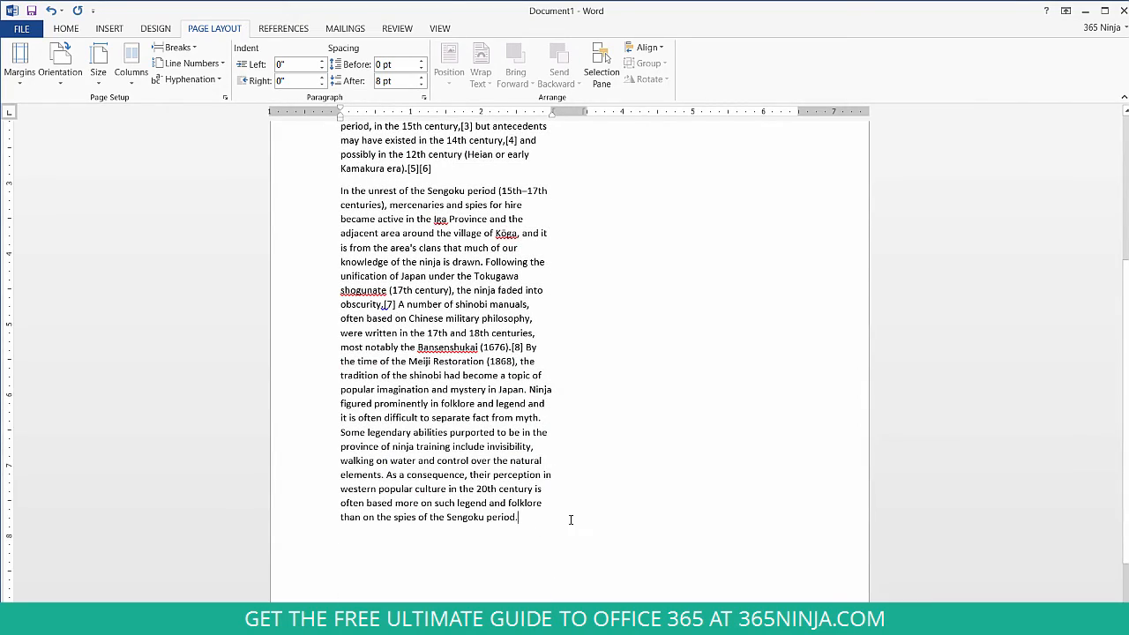
{"action": "left_click", "coordinate": [130, 62]}
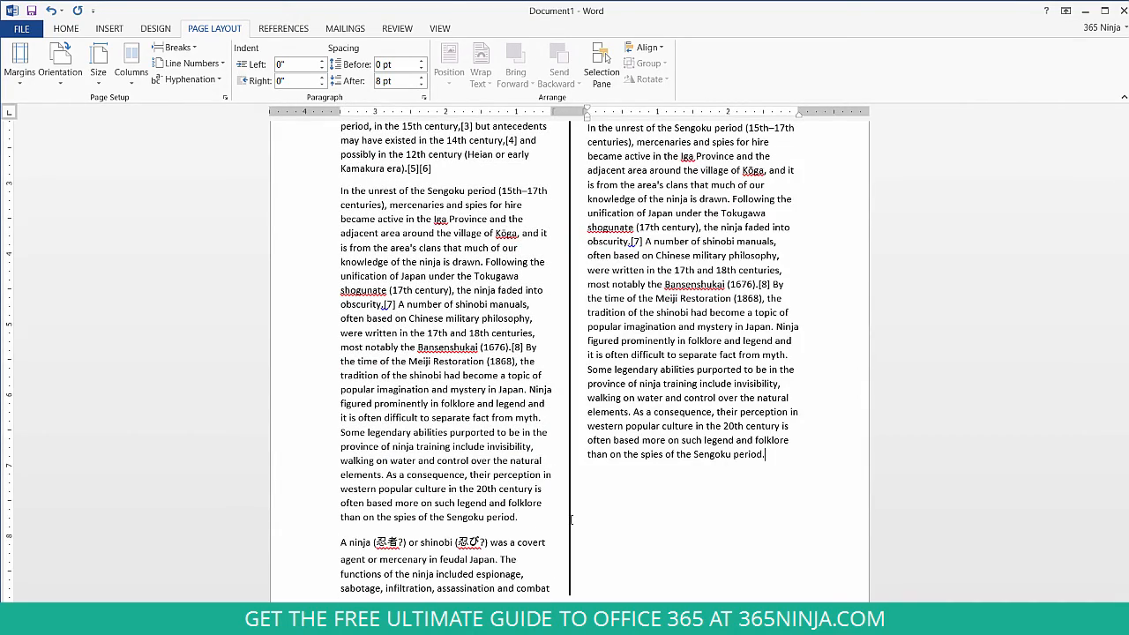
{"action": "scroll", "scroll_direction": "up", "scroll_amount": 3}
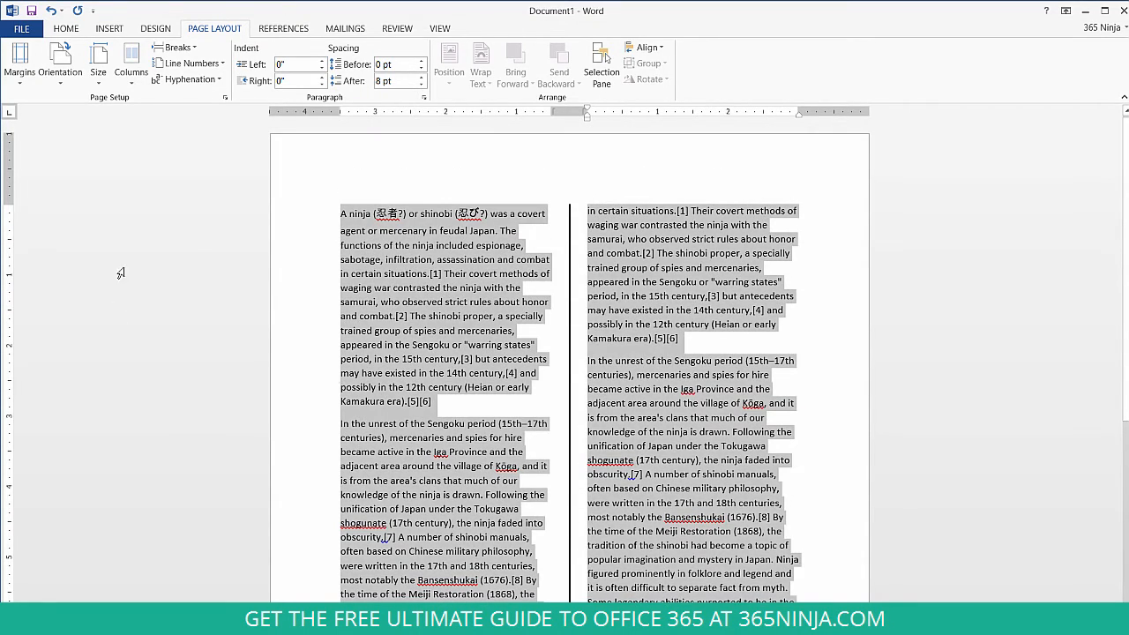
Step: Spread the duplicated ninja text across three columns
{"action": "left_click", "coordinate": [129, 61]}
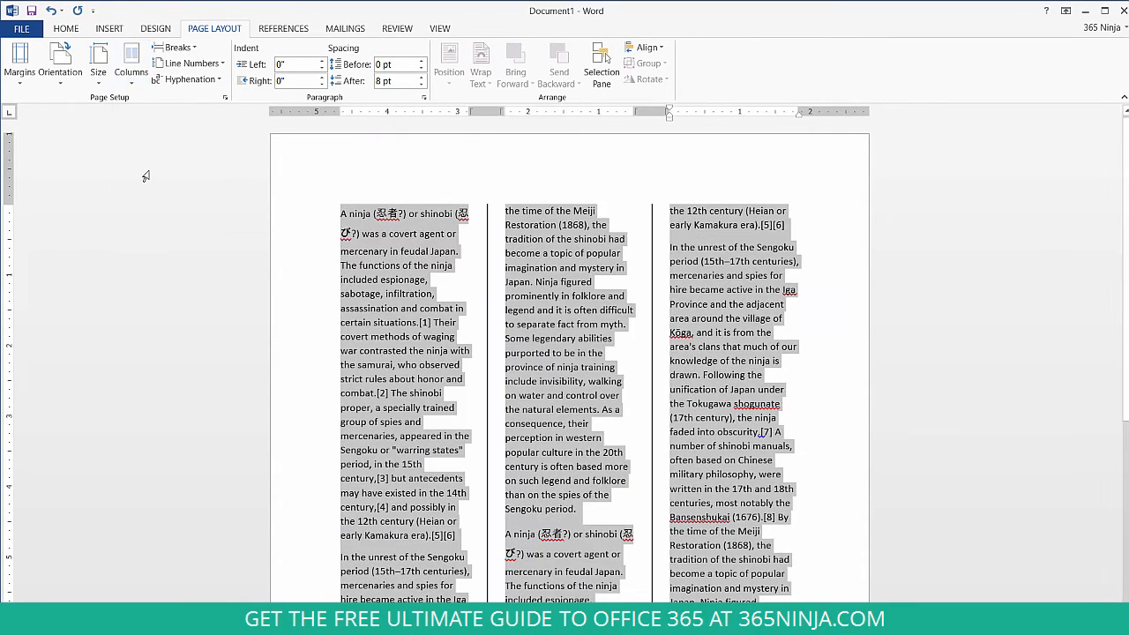
{"action": "scroll", "scroll_direction": "down", "scroll_amount": 3}
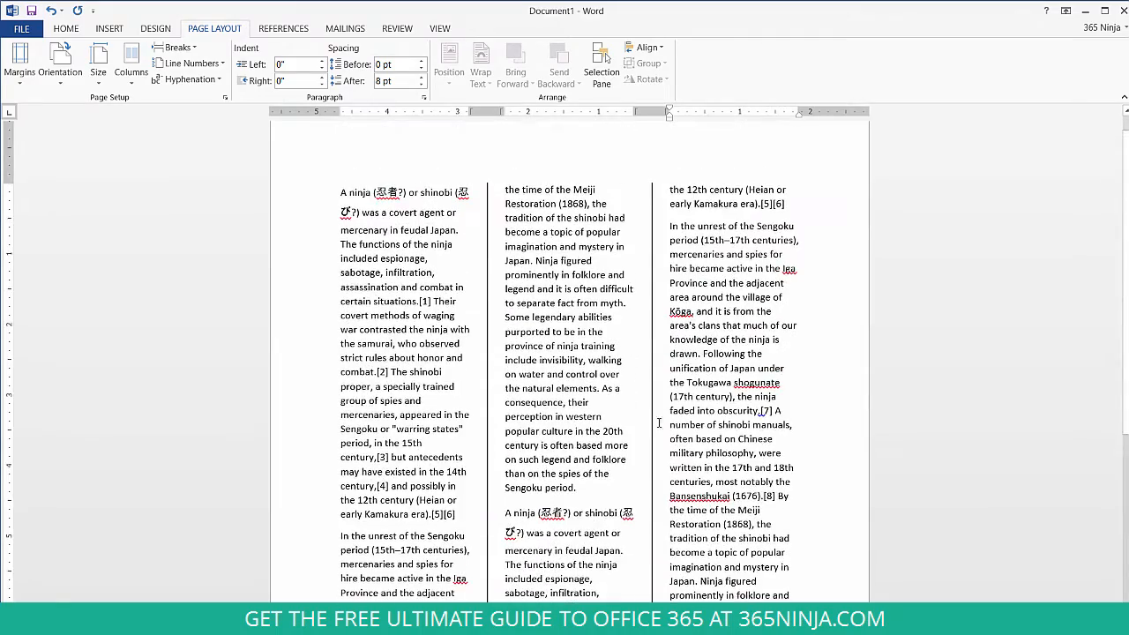
Step: In More Columns, keep three columns and add a line between them
{"action": "left_click", "coordinate": [130, 61]}
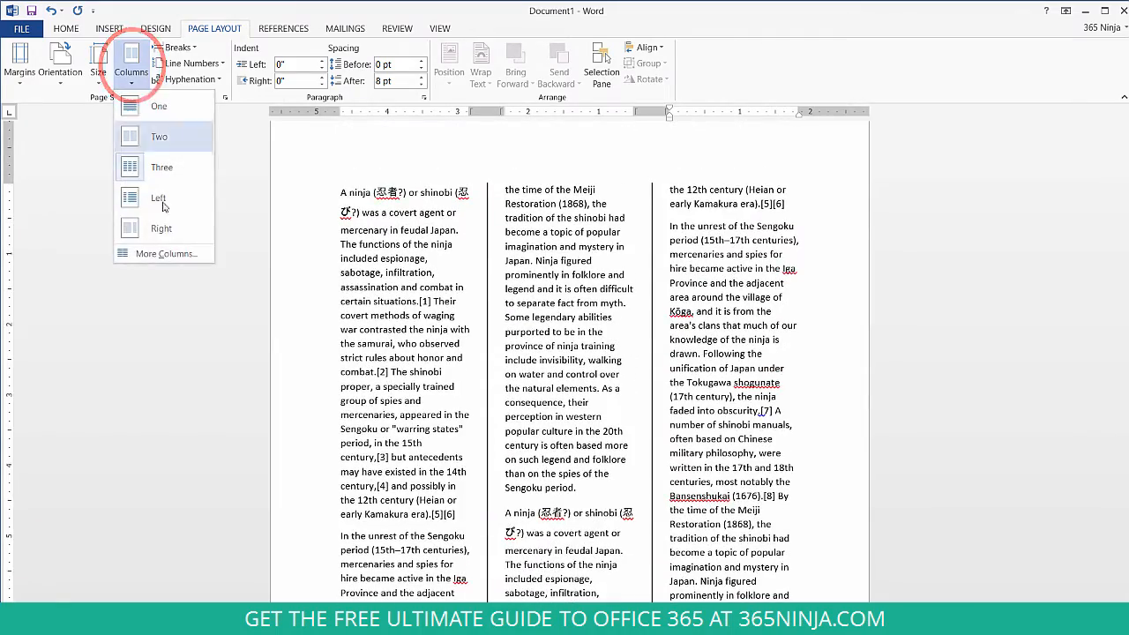
{"action": "left_click", "coordinate": [162, 254]}
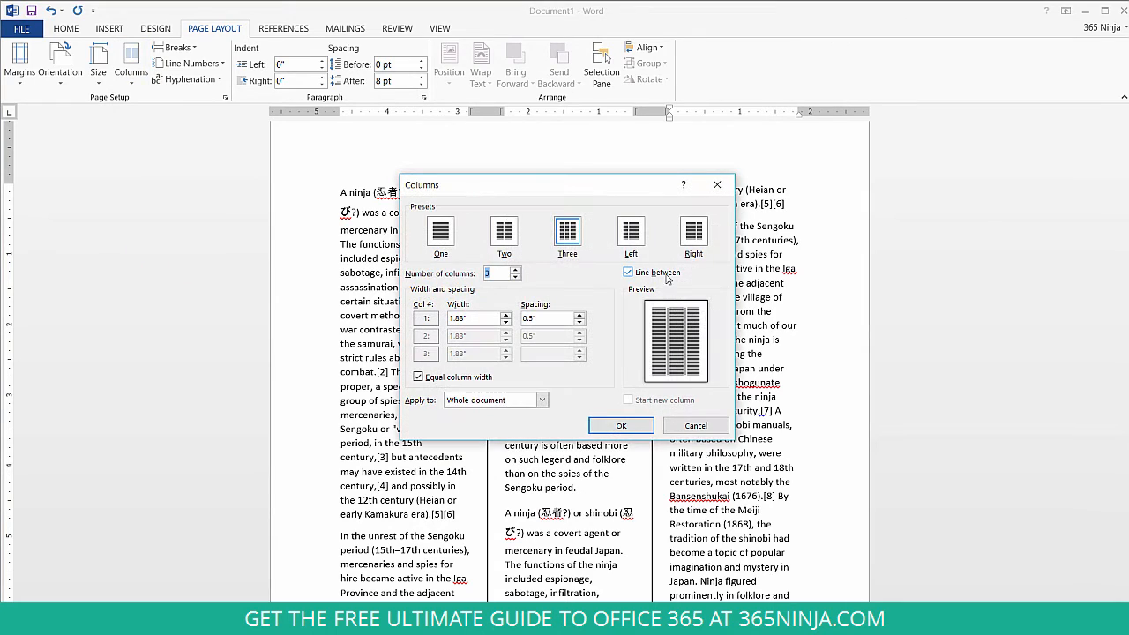
{"action": "left_click", "coordinate": [628, 271]}
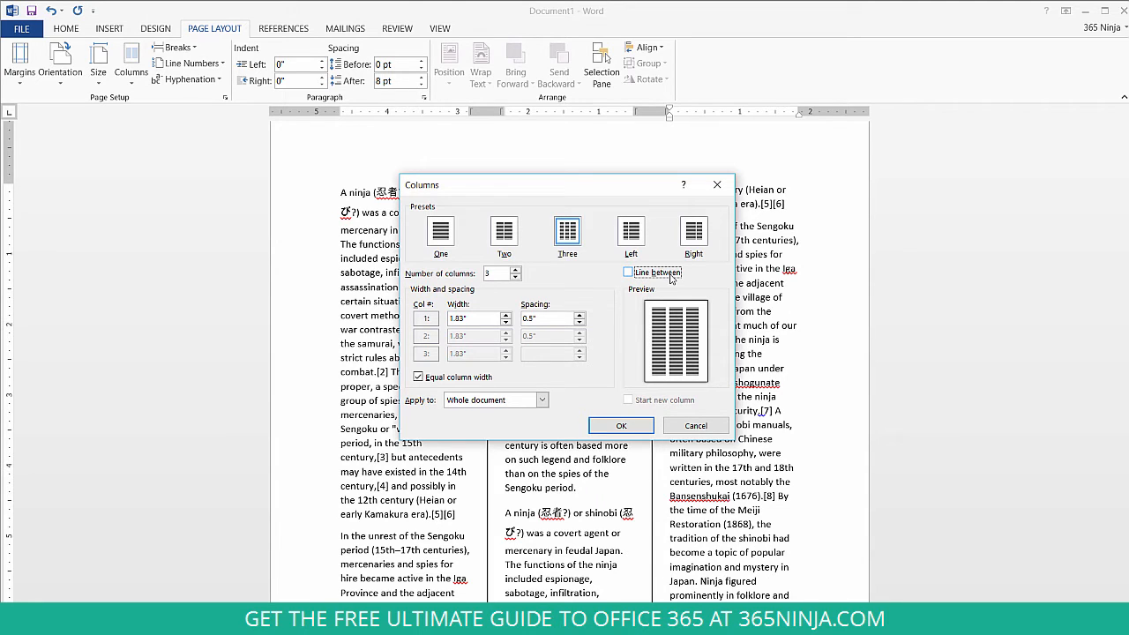
{"action": "left_click", "coordinate": [621, 425]}
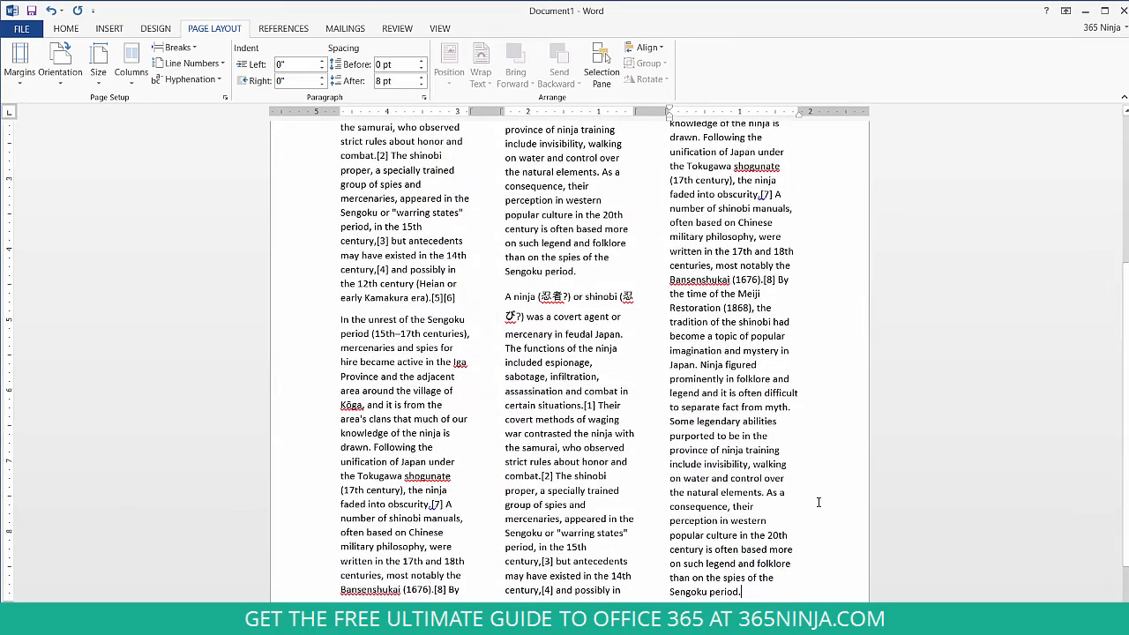
{"action": "mouse_move", "coordinate": [824, 500]}
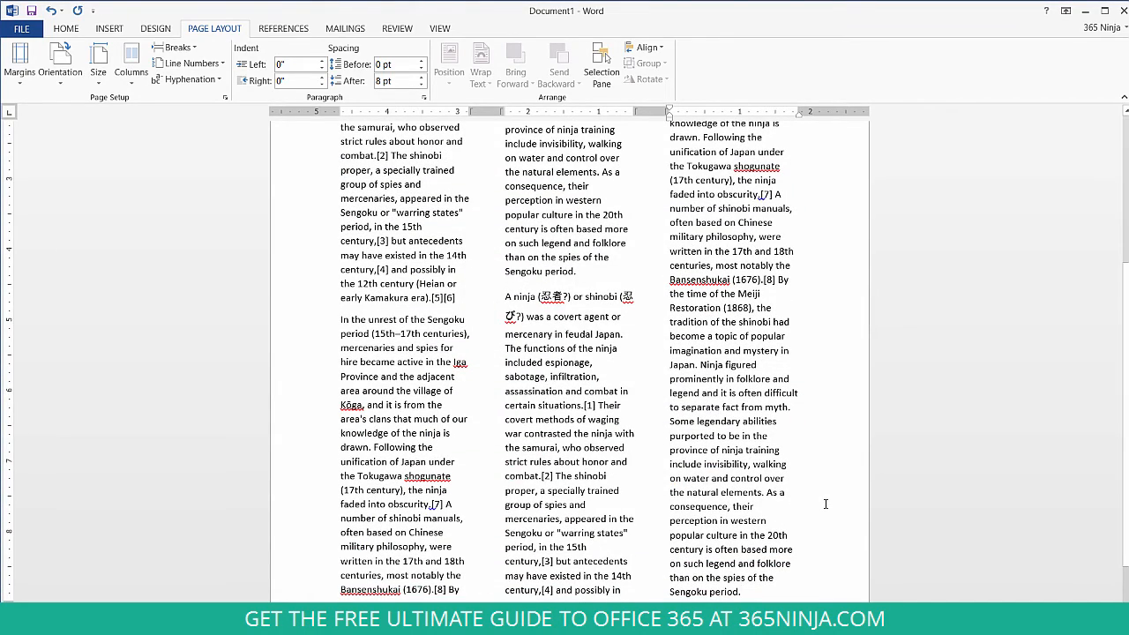
Step: Add the letter a on the blank page after the columns and select it
{"action": "scroll", "scroll_direction": "down", "scroll_amount": 3}
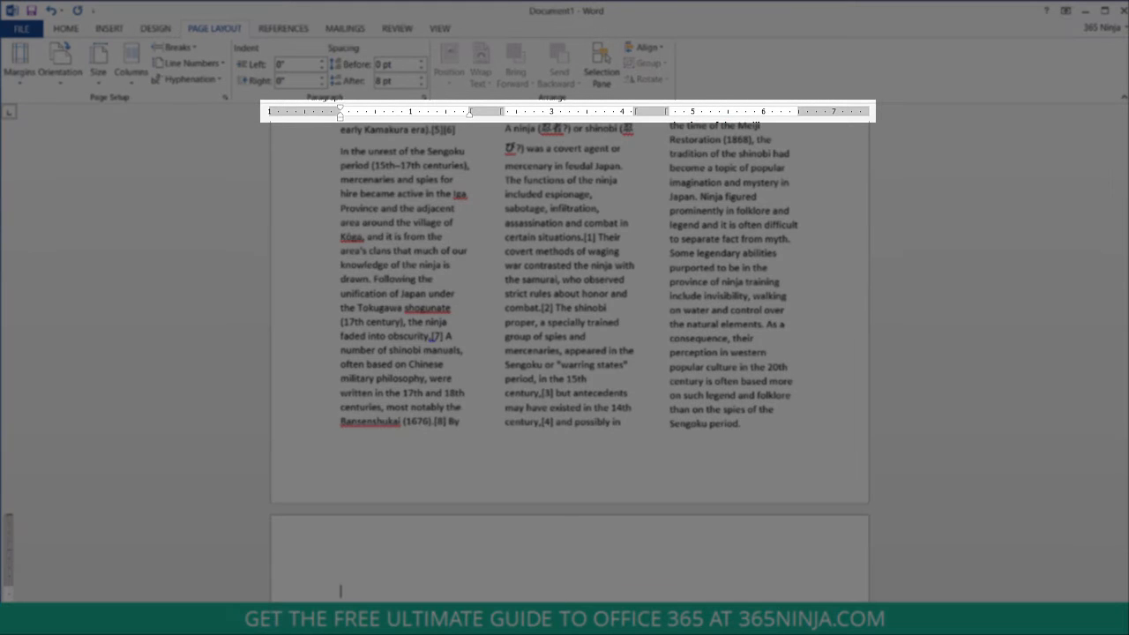
{"action": "scroll", "scroll_direction": "down", "scroll_amount": 3}
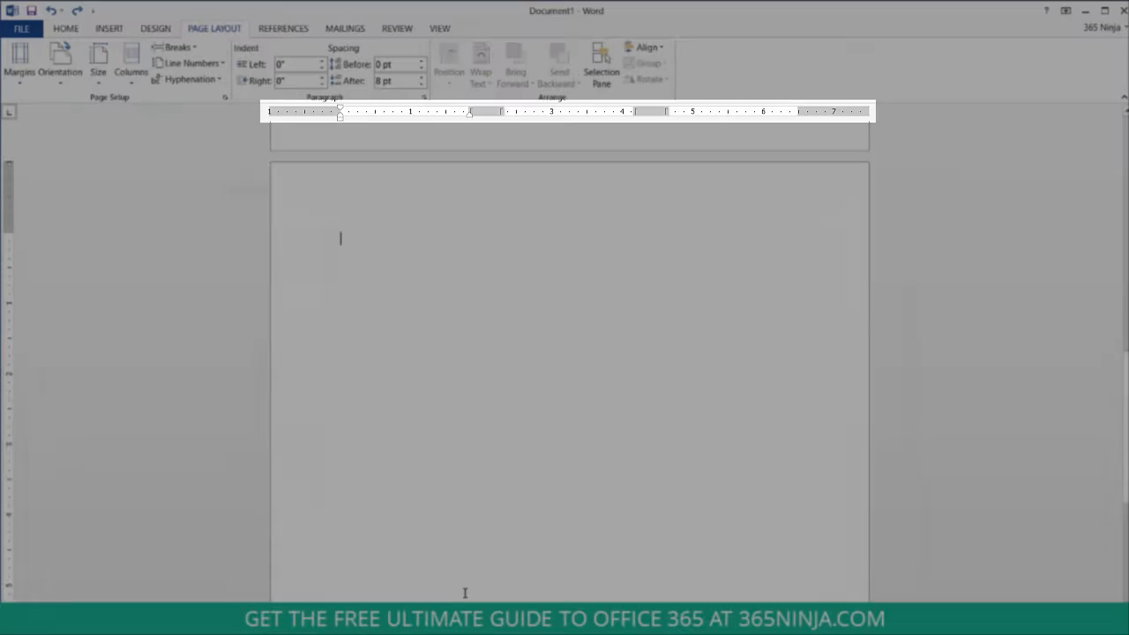
{"action": "type", "text": "a"}
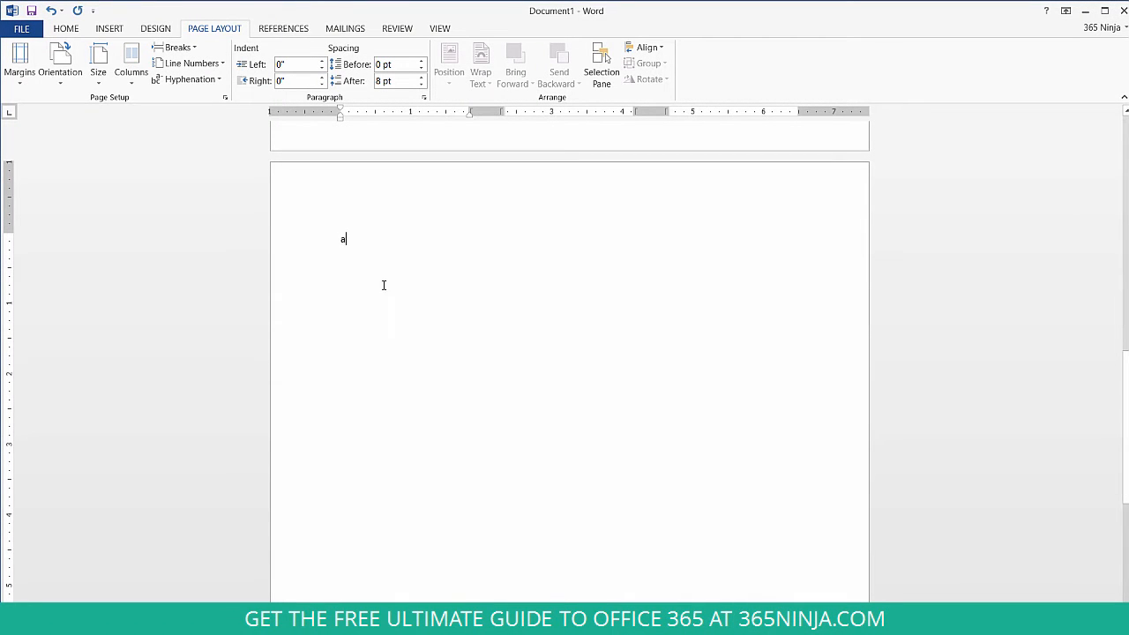
{"action": "double_click", "coordinate": [342, 240]}
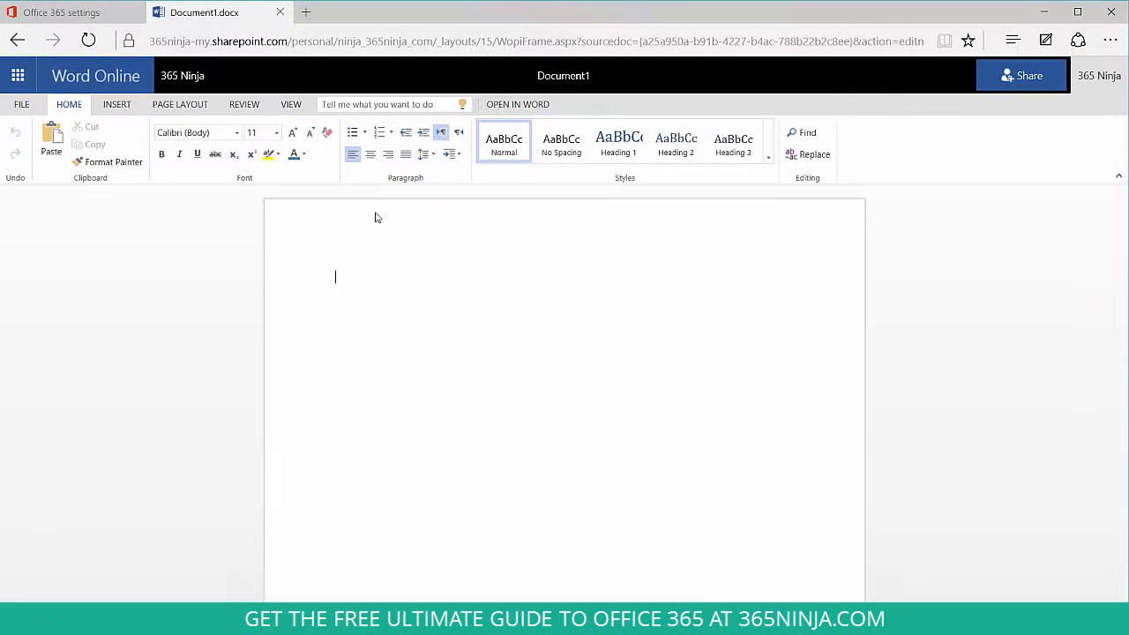
Step: Check Word Online's PAGE LAYOUT ribbon, which has no Columns option
{"action": "left_click", "coordinate": [180, 102]}
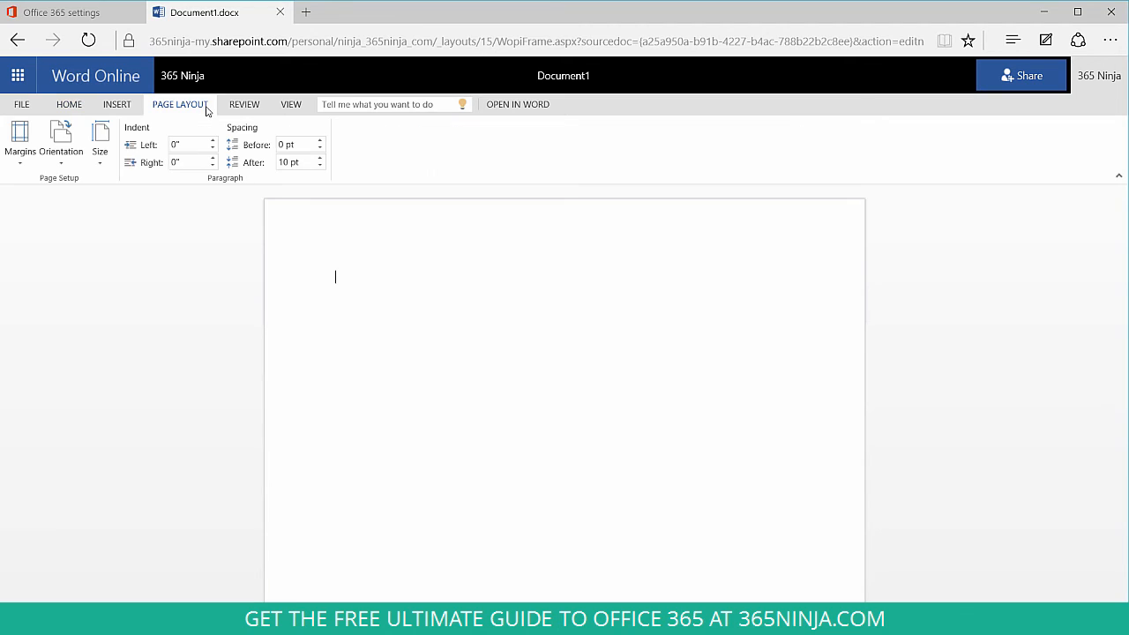
{"action": "mouse_move", "coordinate": [441, 268]}
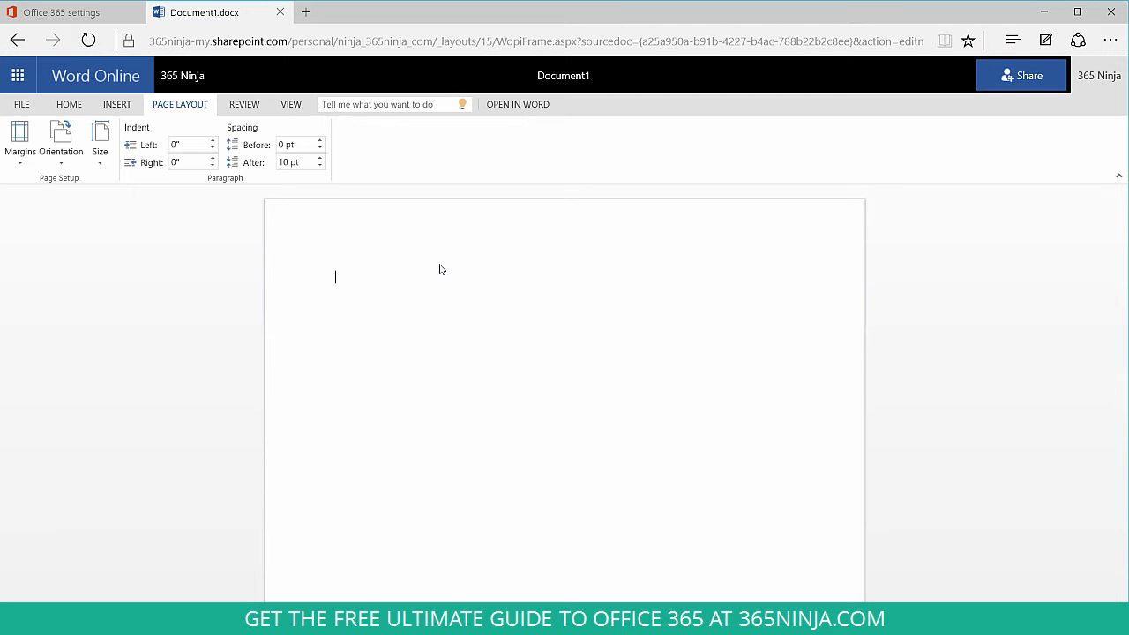
{"action": "left_click", "coordinate": [113, 104]}
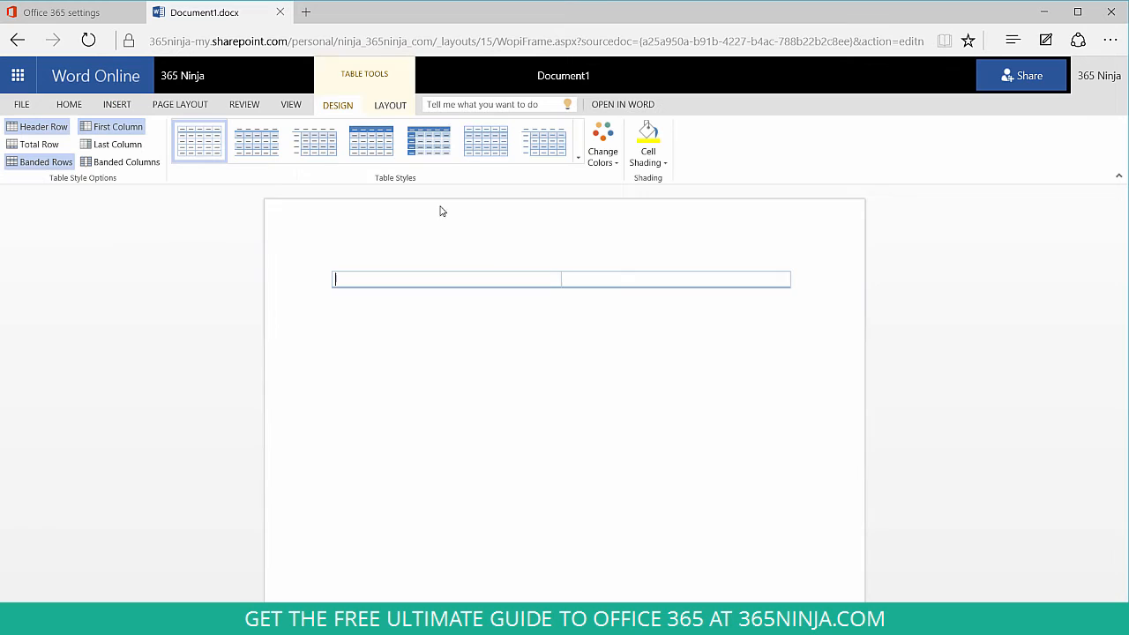
Step: Apply a borderless Plain Table style to the two-cell table holding the ninja text
{"action": "left_click", "coordinate": [578, 157]}
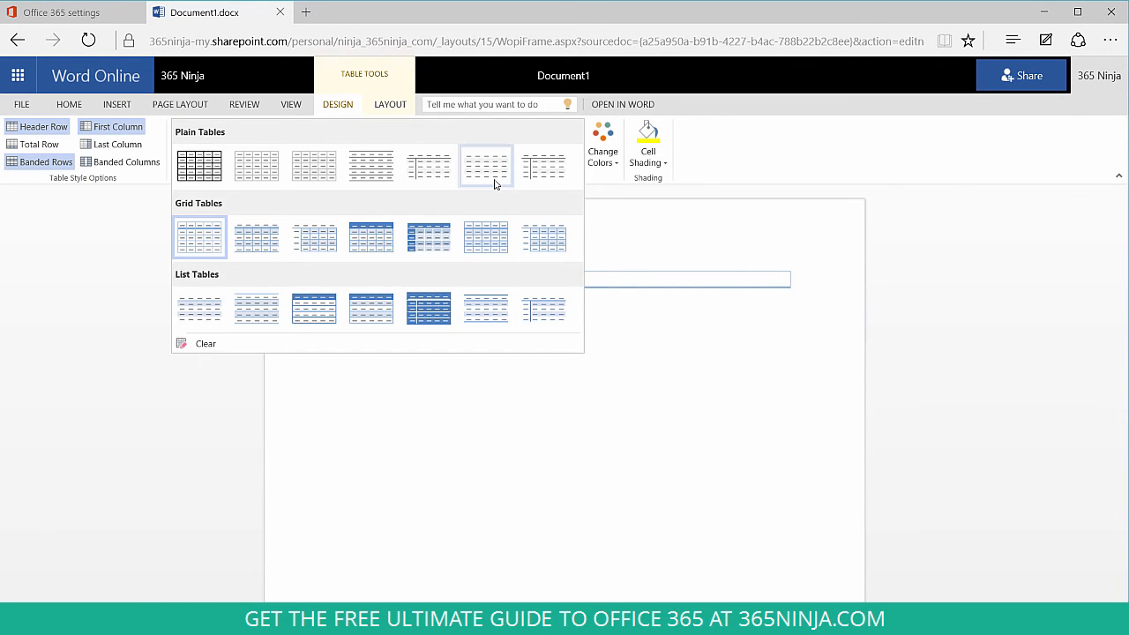
{"action": "left_click", "coordinate": [487, 164]}
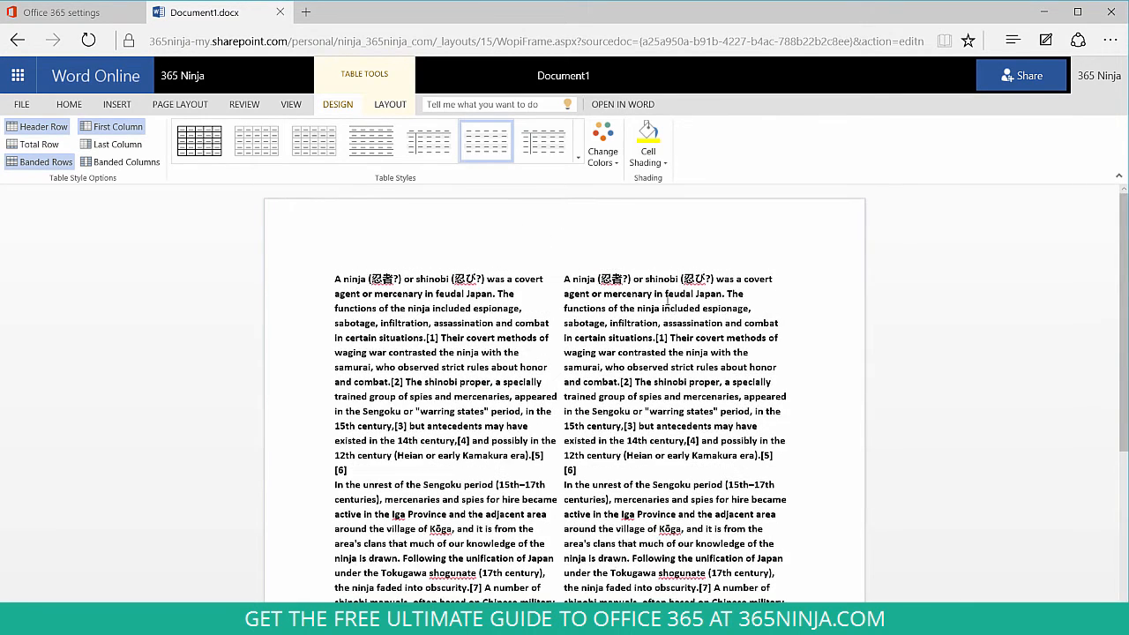
{"action": "scroll", "scroll_direction": "down", "scroll_amount": 3}
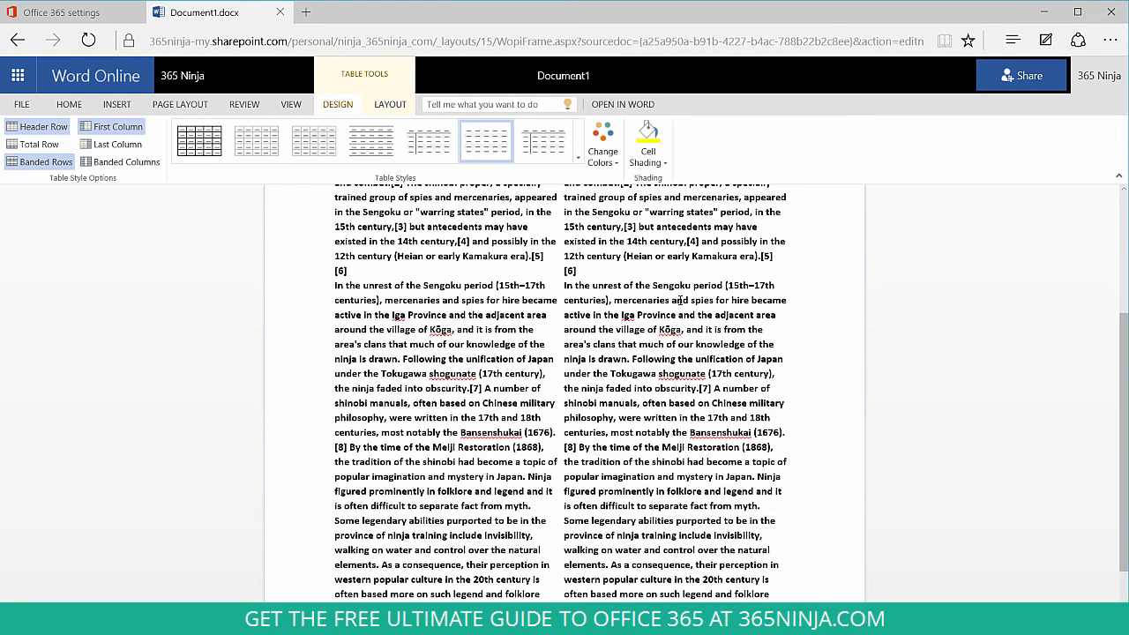